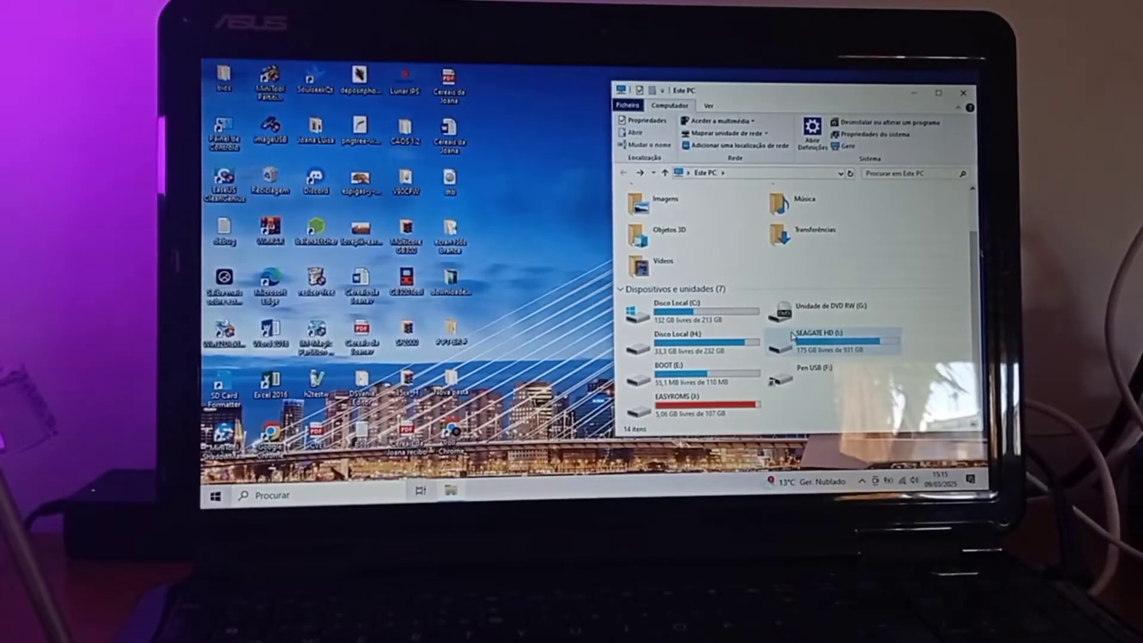
mouse_move(823, 343)
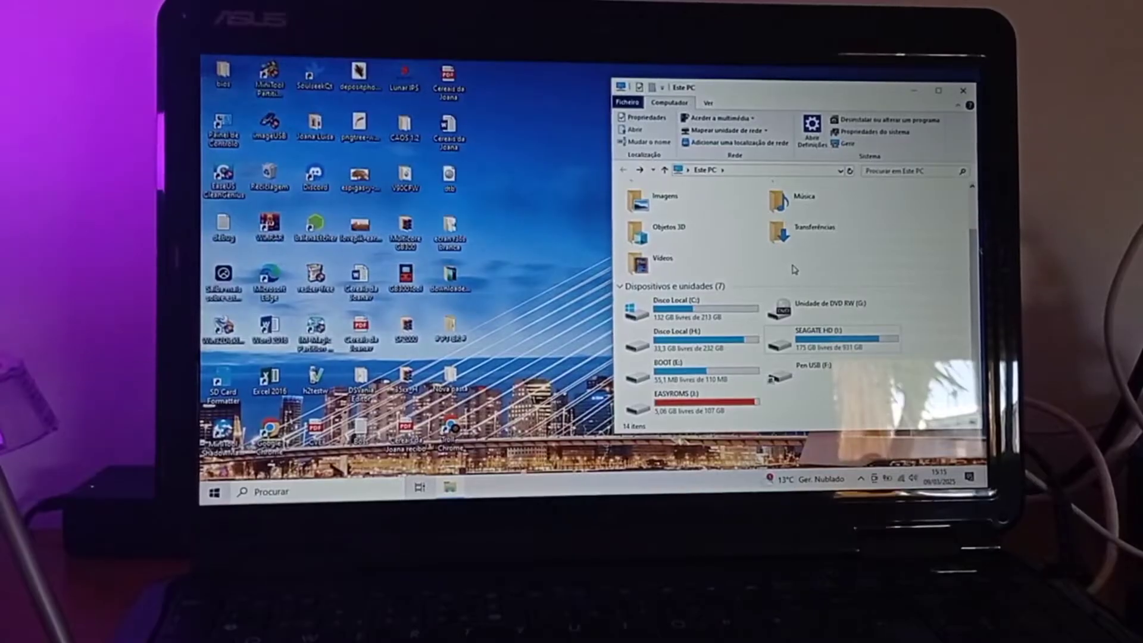
Open the BOOT (E:) drive and browse into the New Screens folder.
left_click(666, 227)
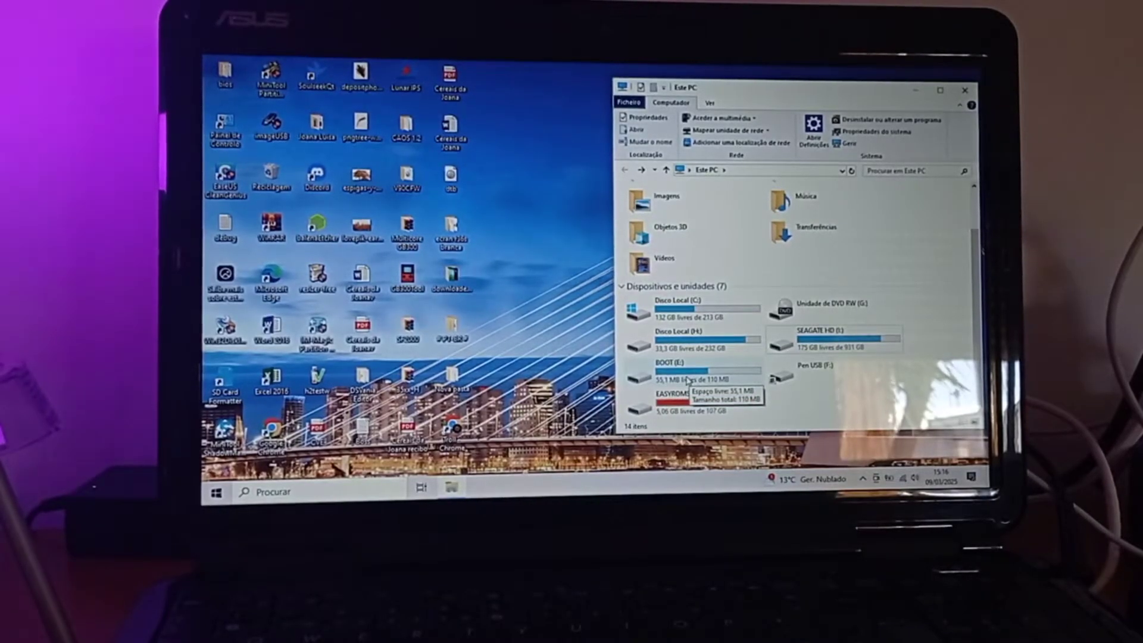
double_click(686, 376)
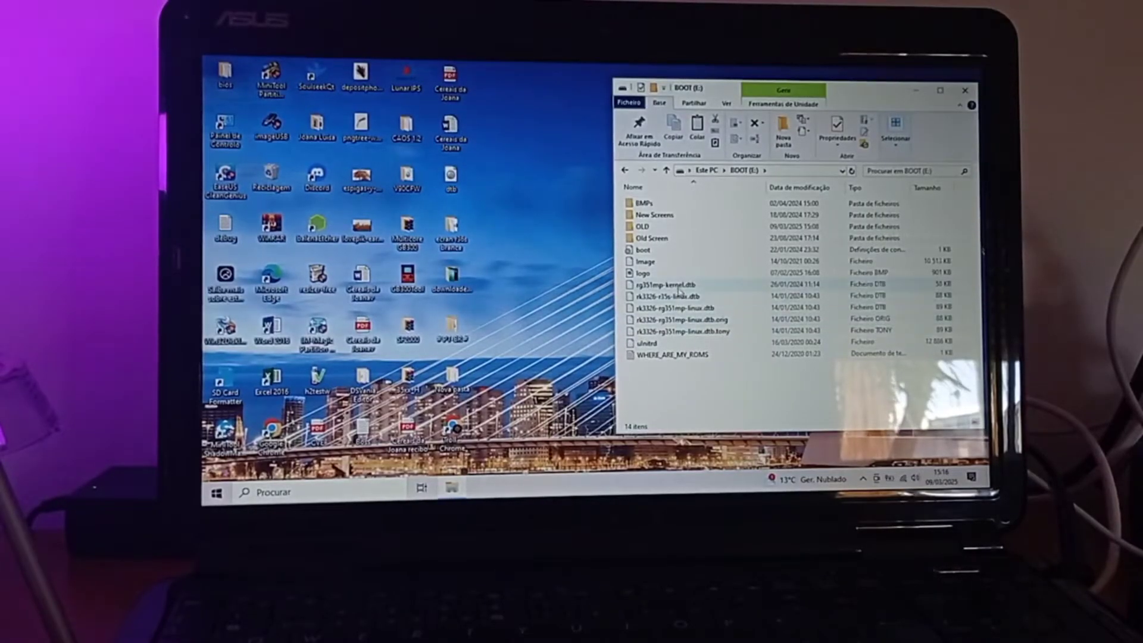
left_click(663, 226)
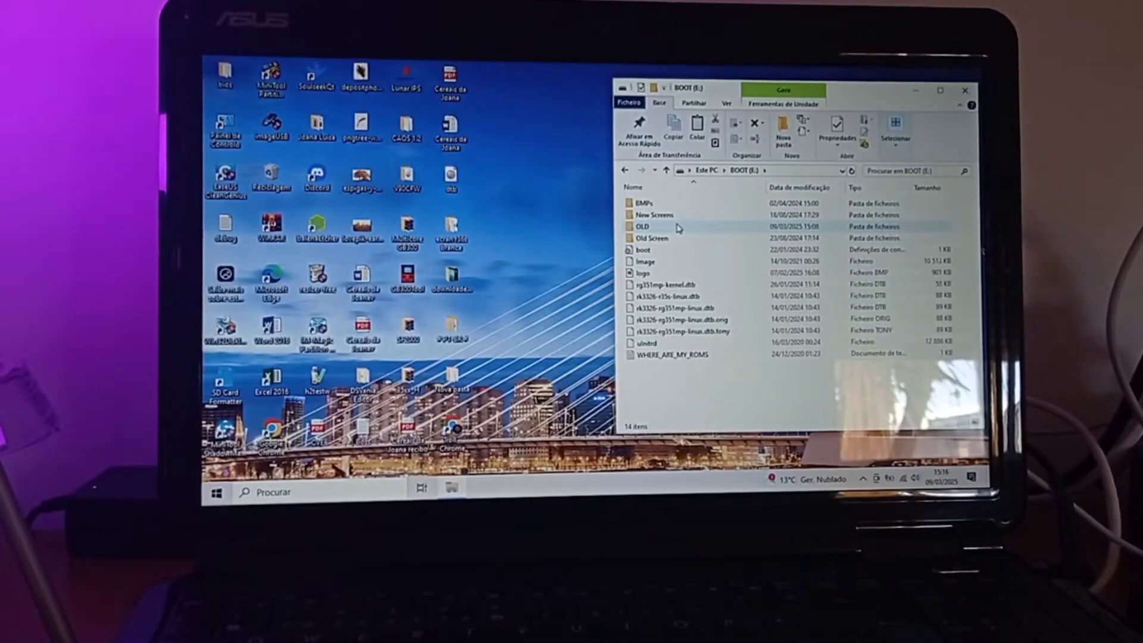
left_click(651, 238)
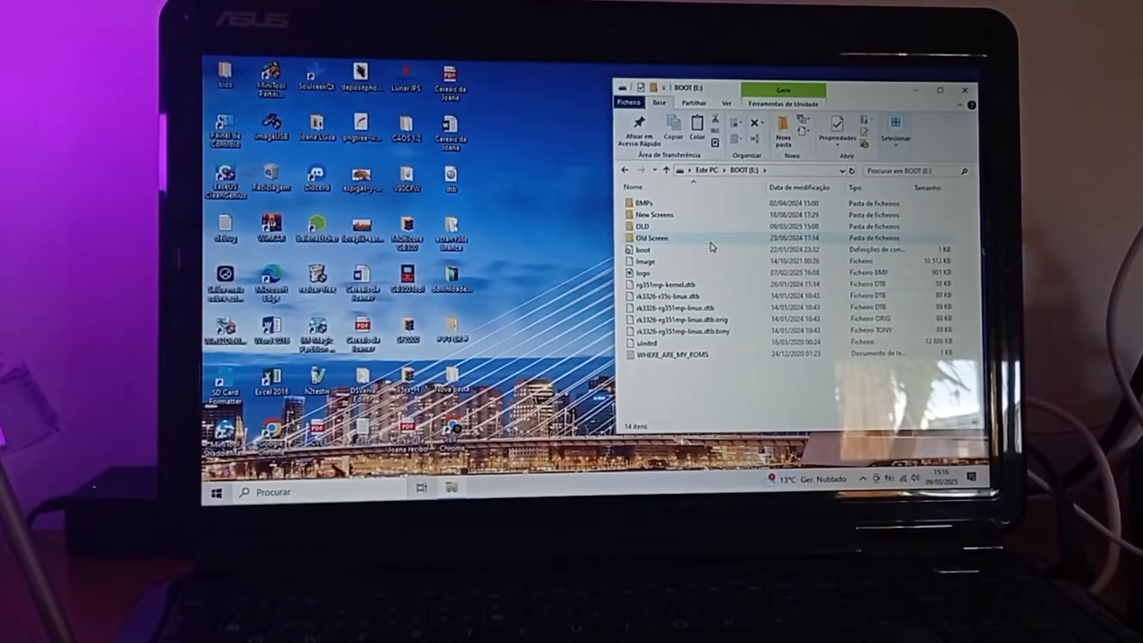
mouse_move(641, 250)
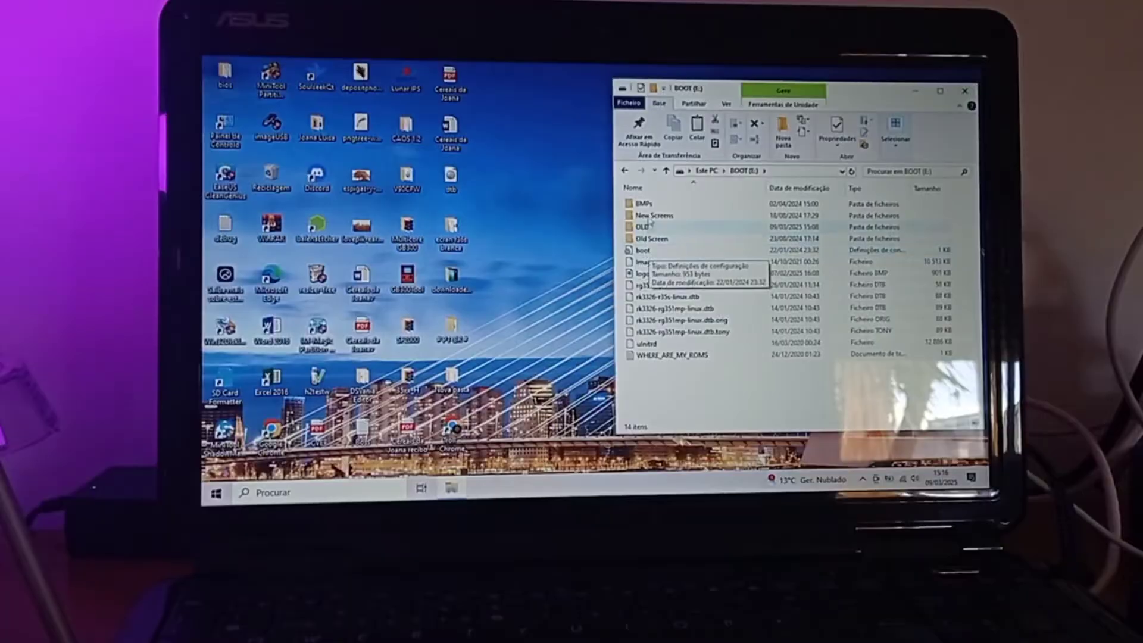
left_click(652, 215)
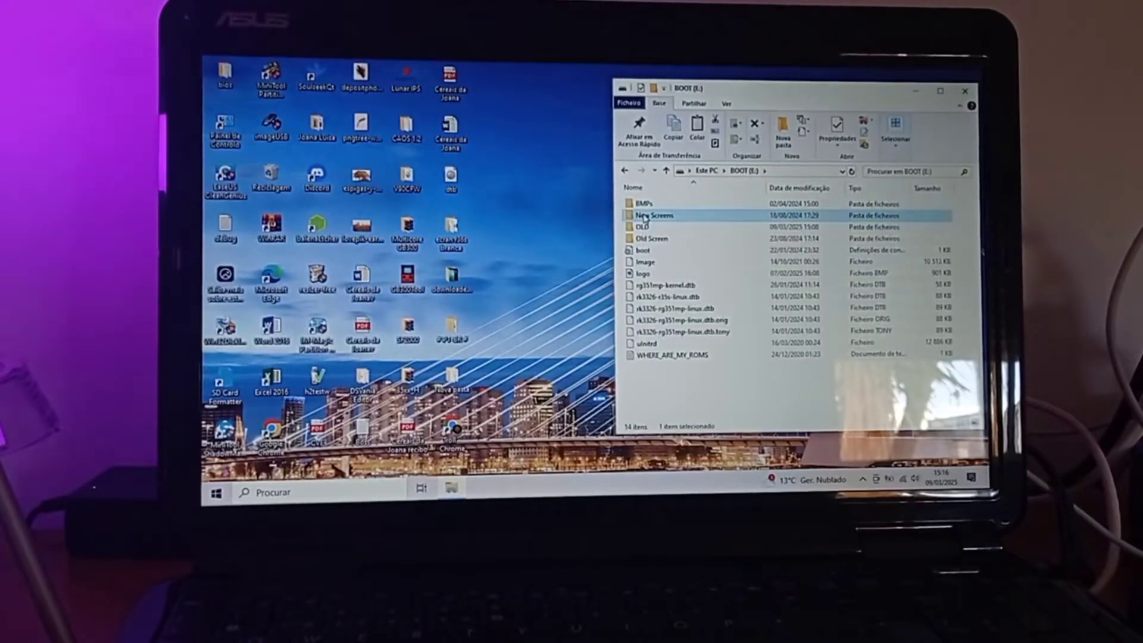
double_click(653, 215)
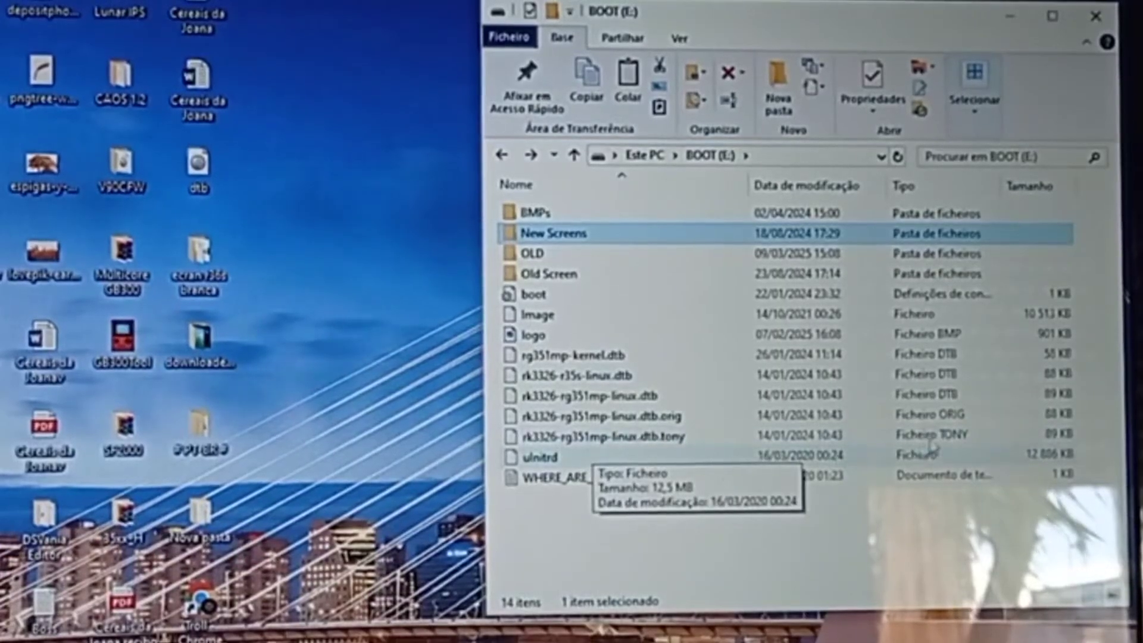
Select the logo and DTB files together, then clear the selection.
left_click(597, 436)
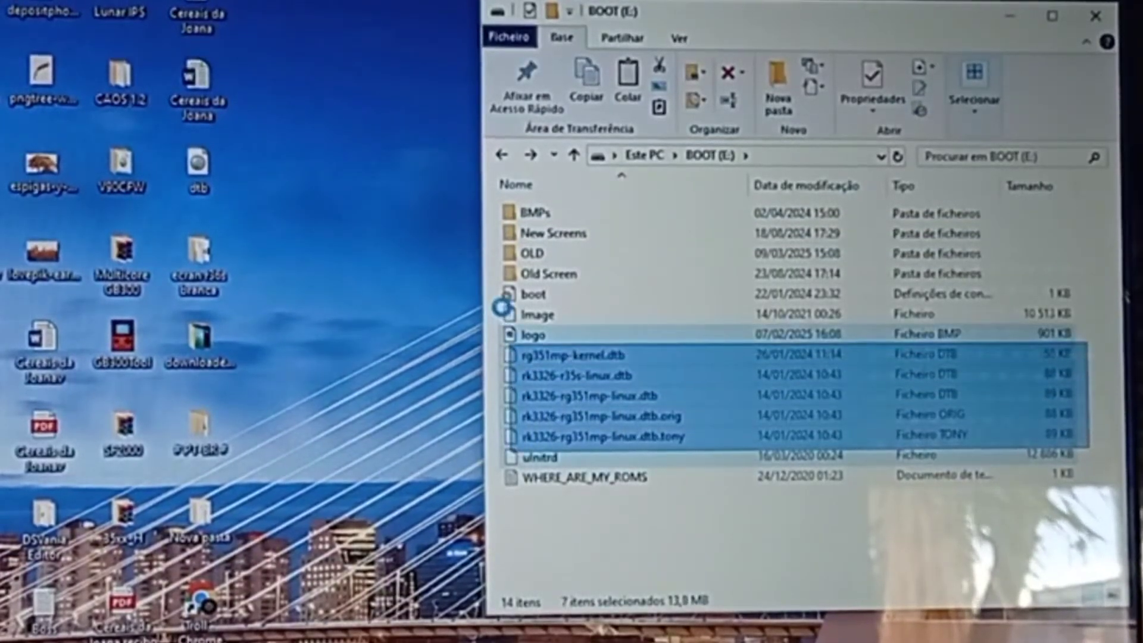
left_click(536, 295)
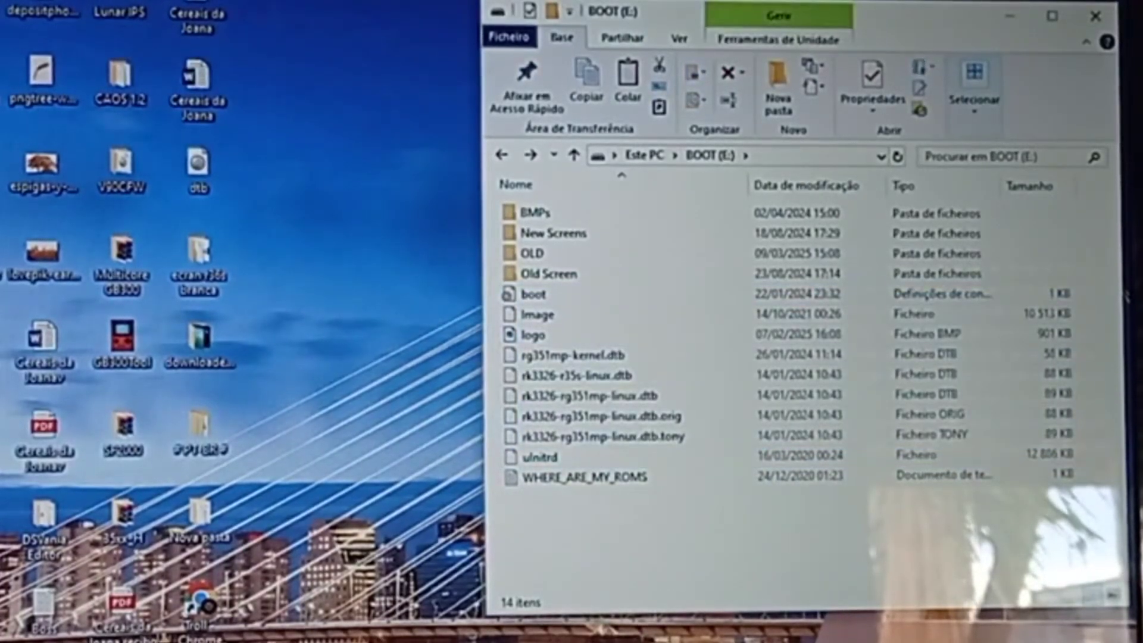
left_click(534, 295)
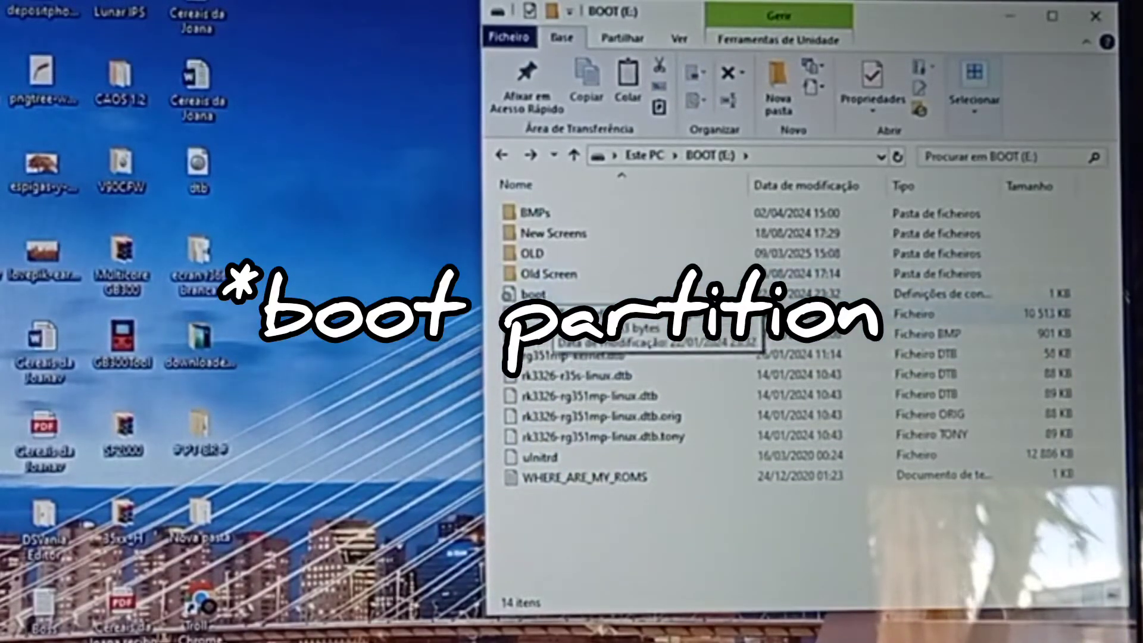
mouse_move(532, 253)
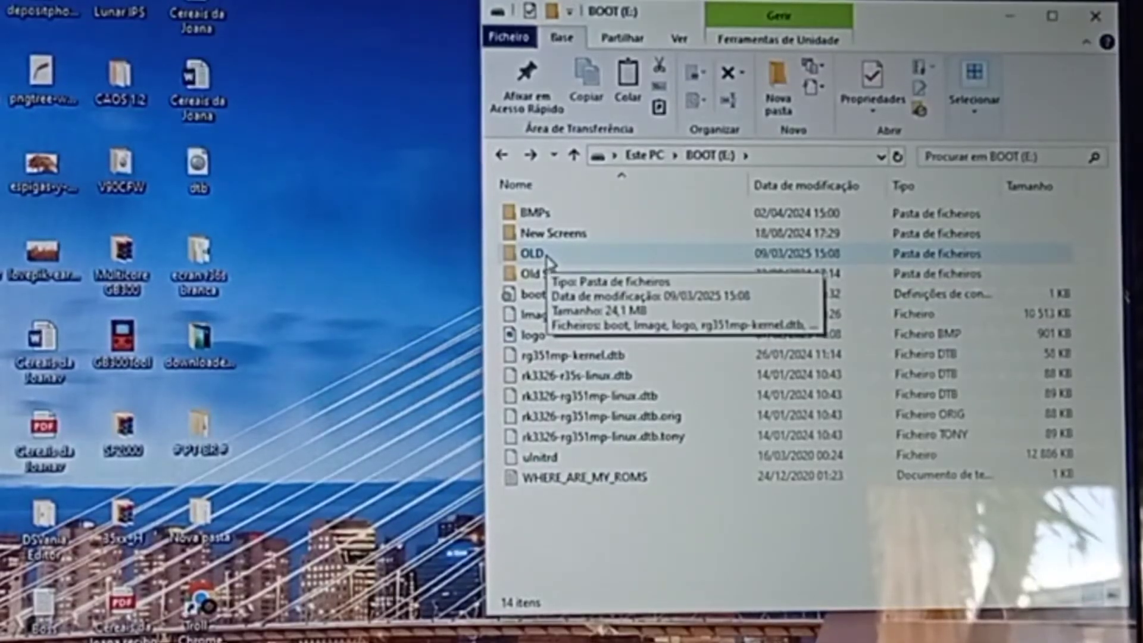
double_click(530, 253)
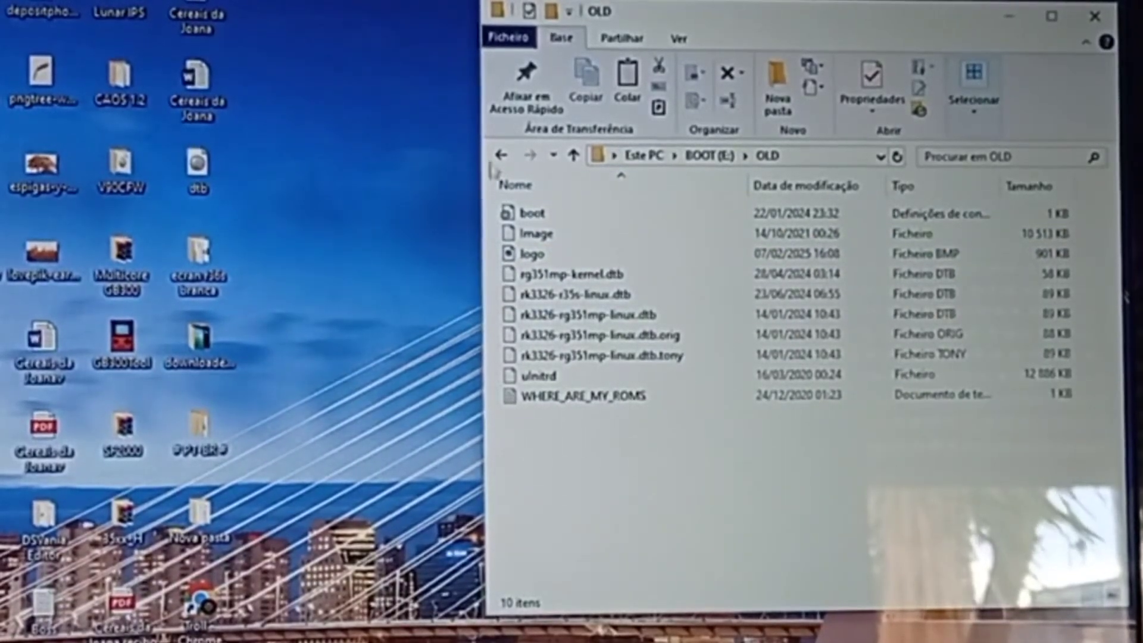
left_click(575, 155)
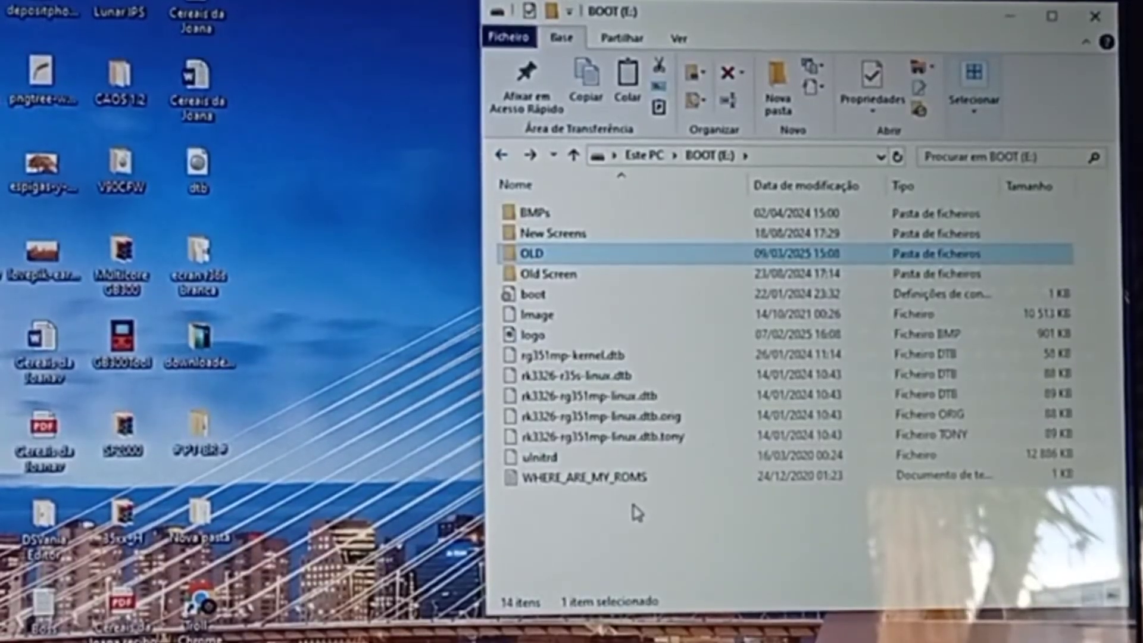
mouse_move(587, 253)
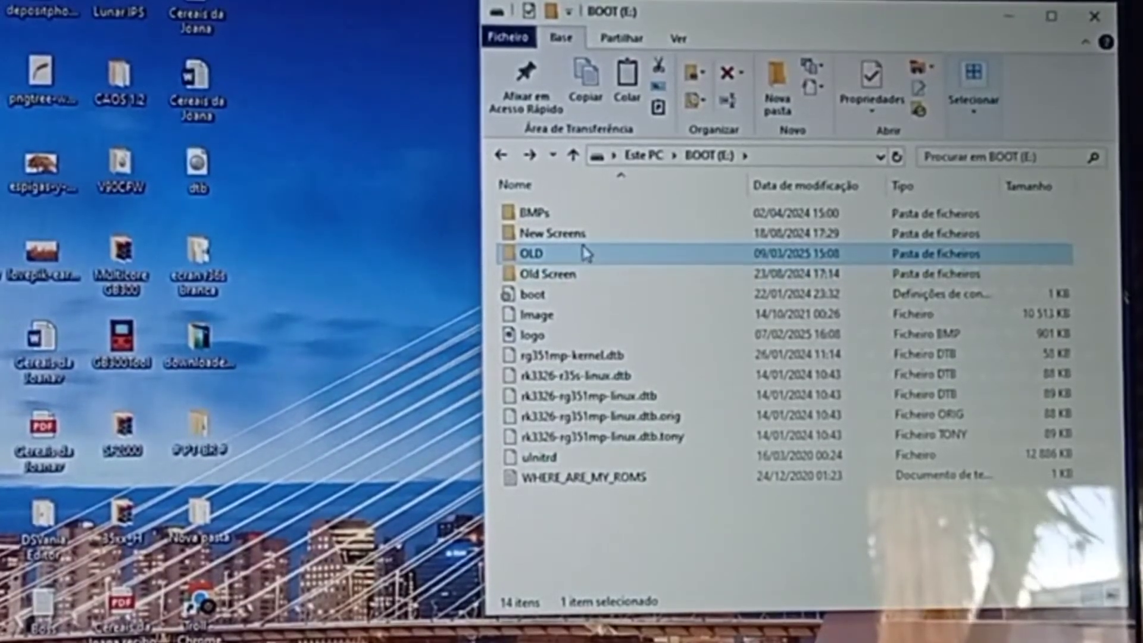
mouse_move(543, 259)
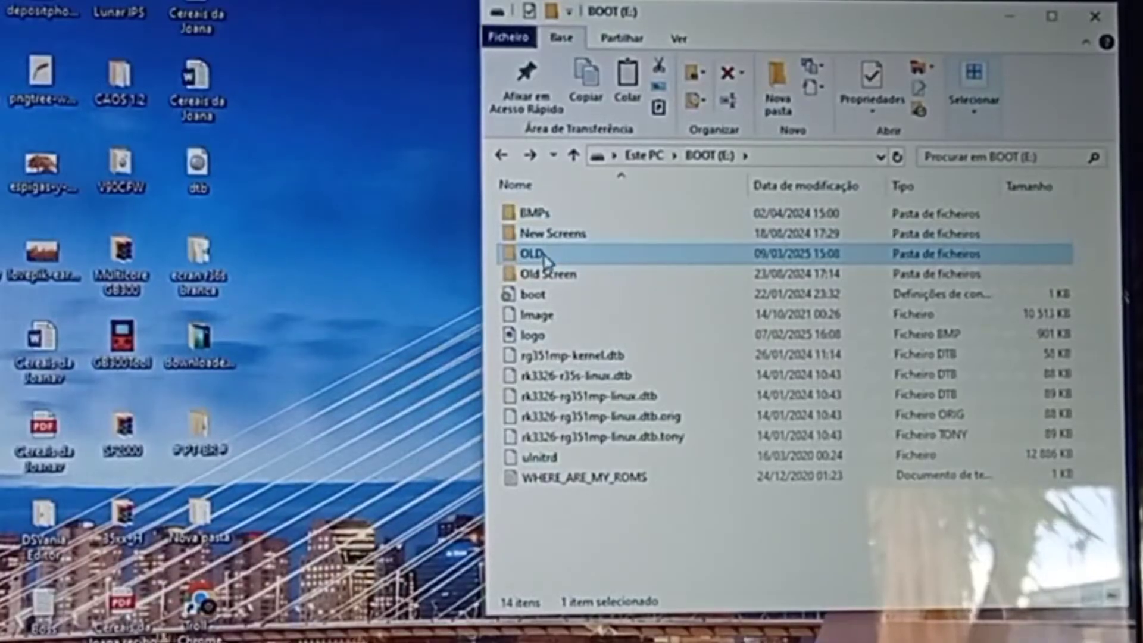
mouse_move(554, 234)
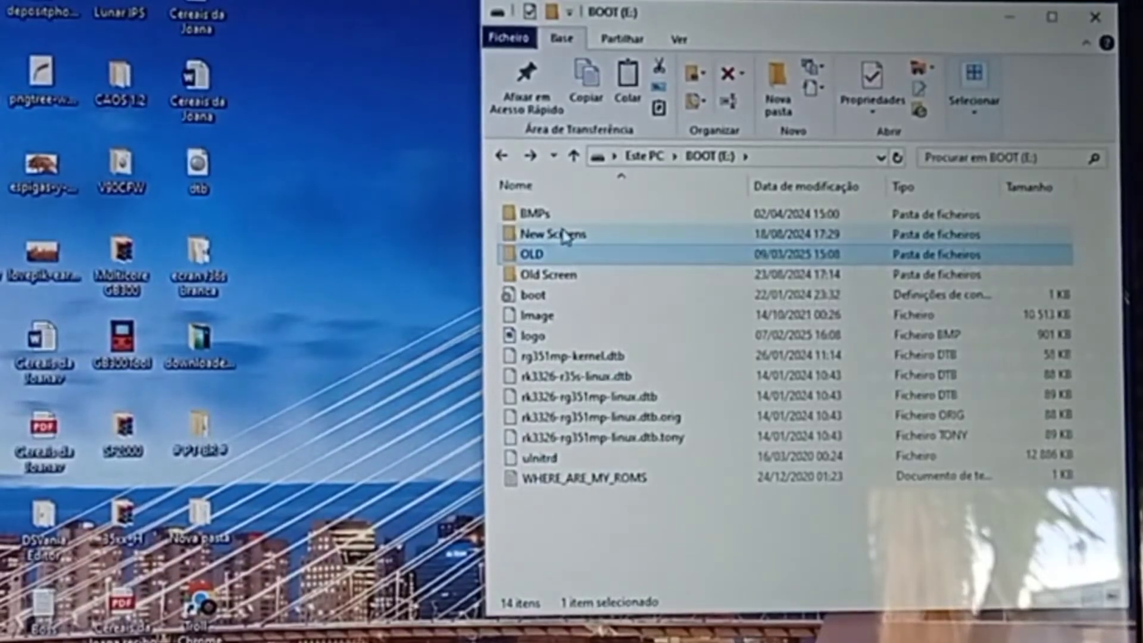
double_click(547, 274)
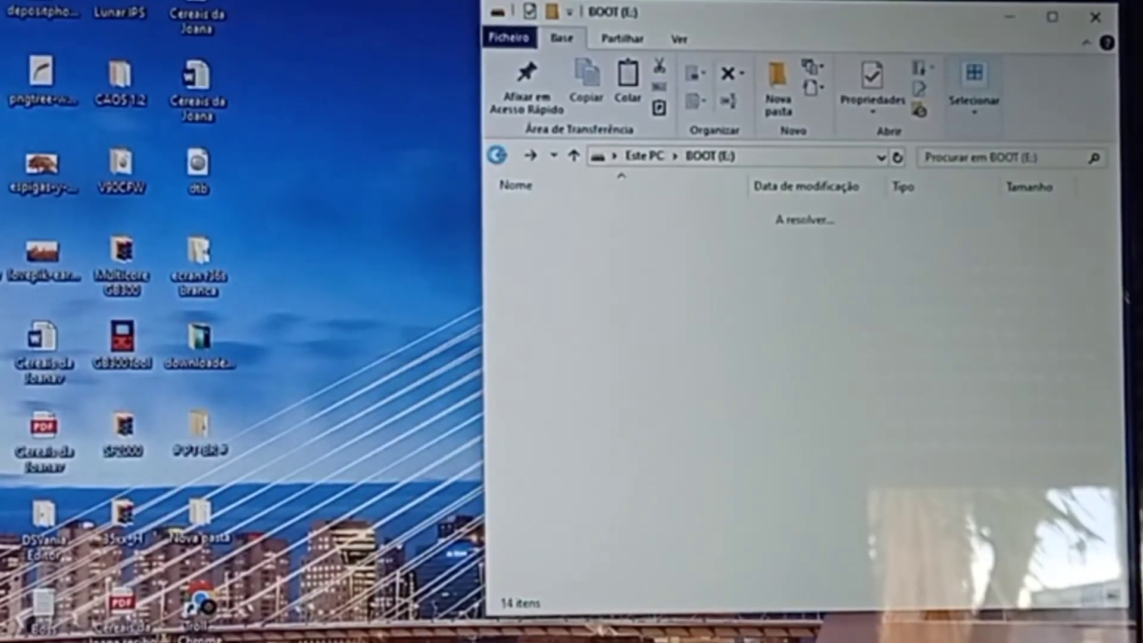
Check Old Screen's files, then select the five original DTB files at the BOOT (E:) root.
left_click(555, 275)
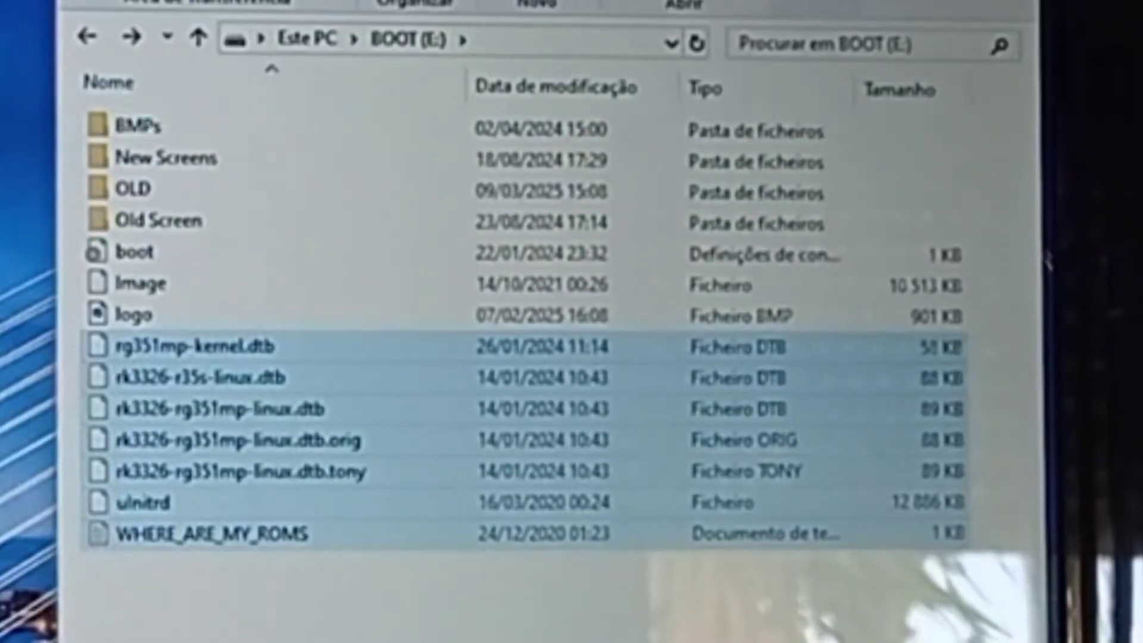
mouse_move(160, 297)
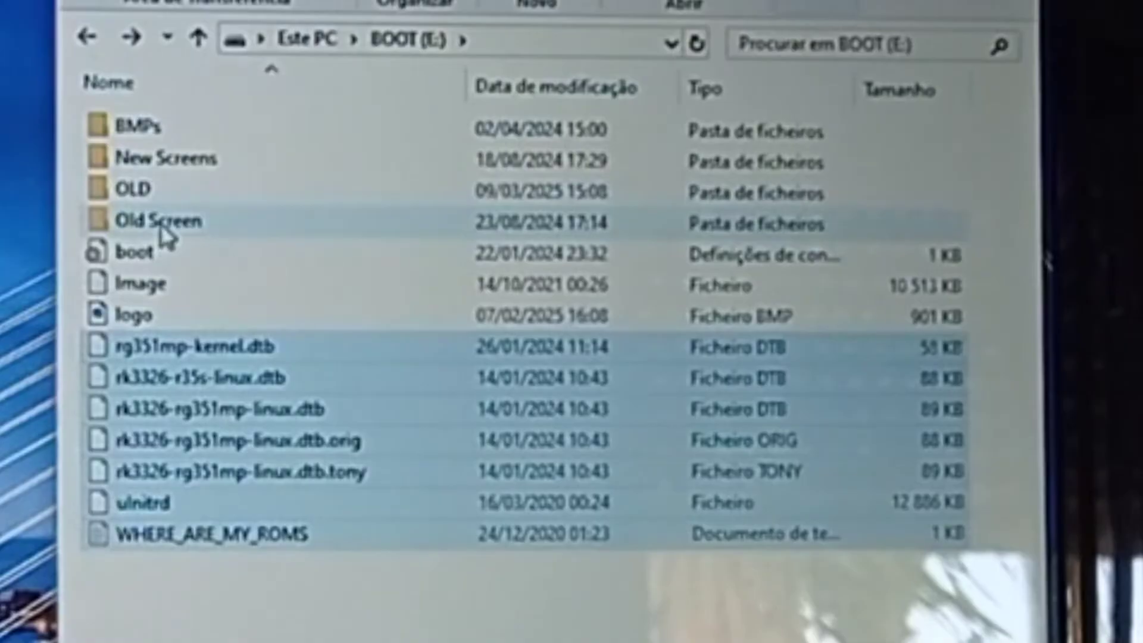
double_click(152, 221)
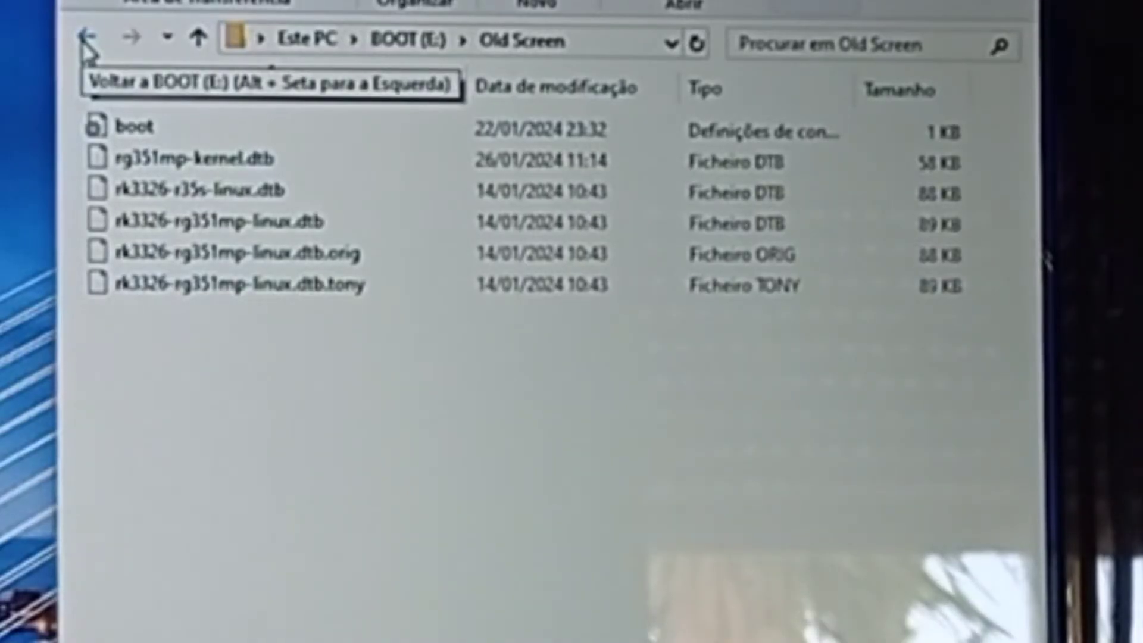
left_click(88, 40)
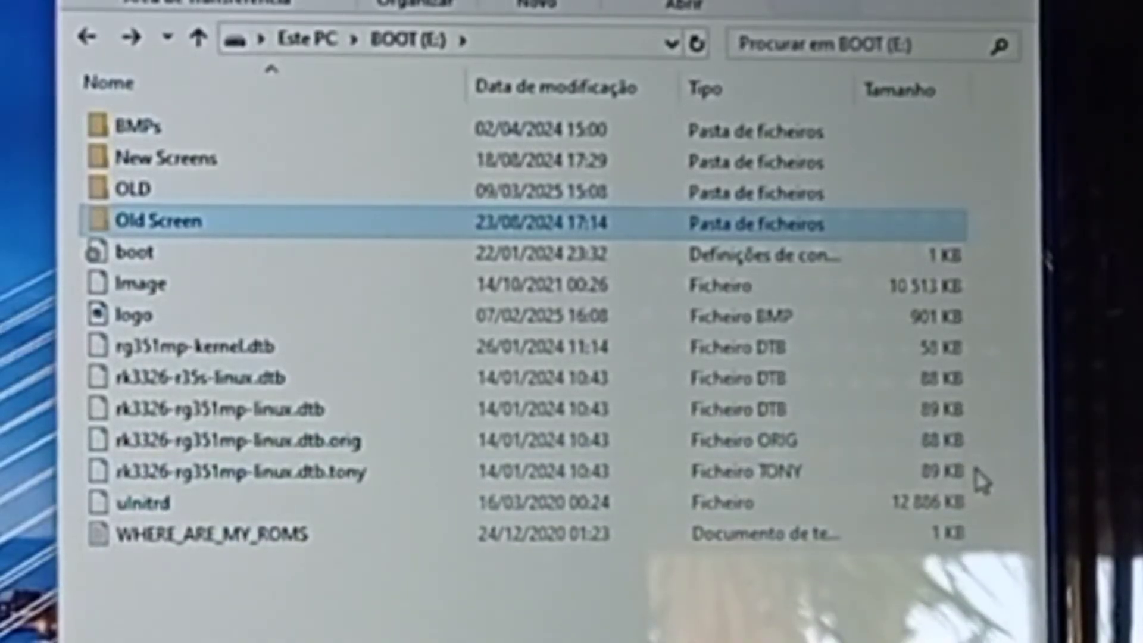
left_click(247, 470)
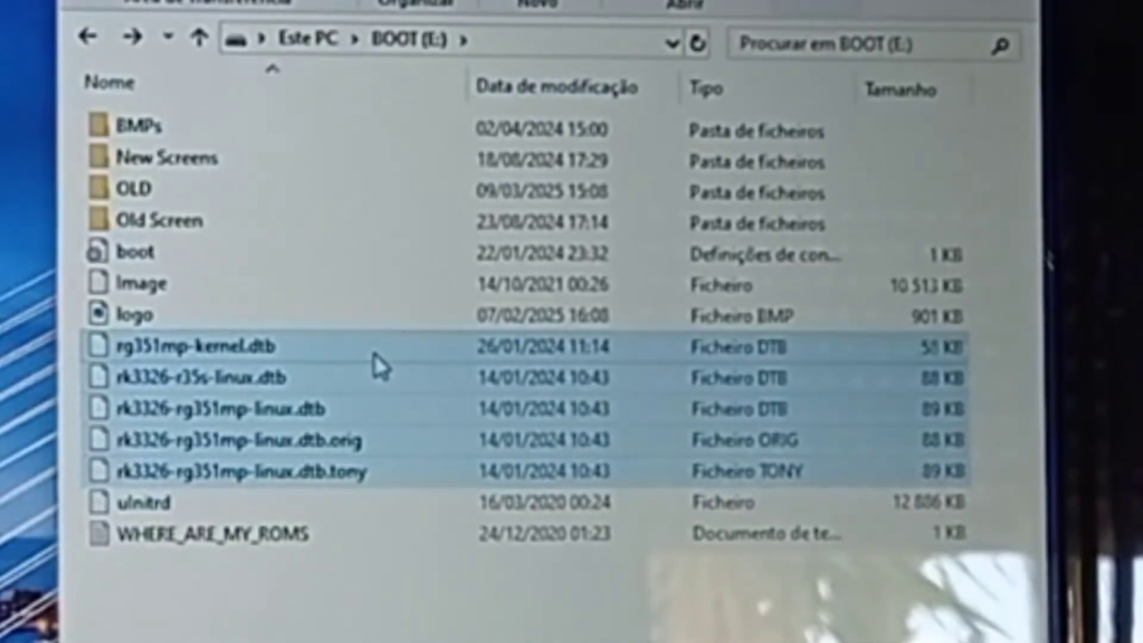
Permanently delete the five original DTB files, confirming with Sim.
key("Delete")
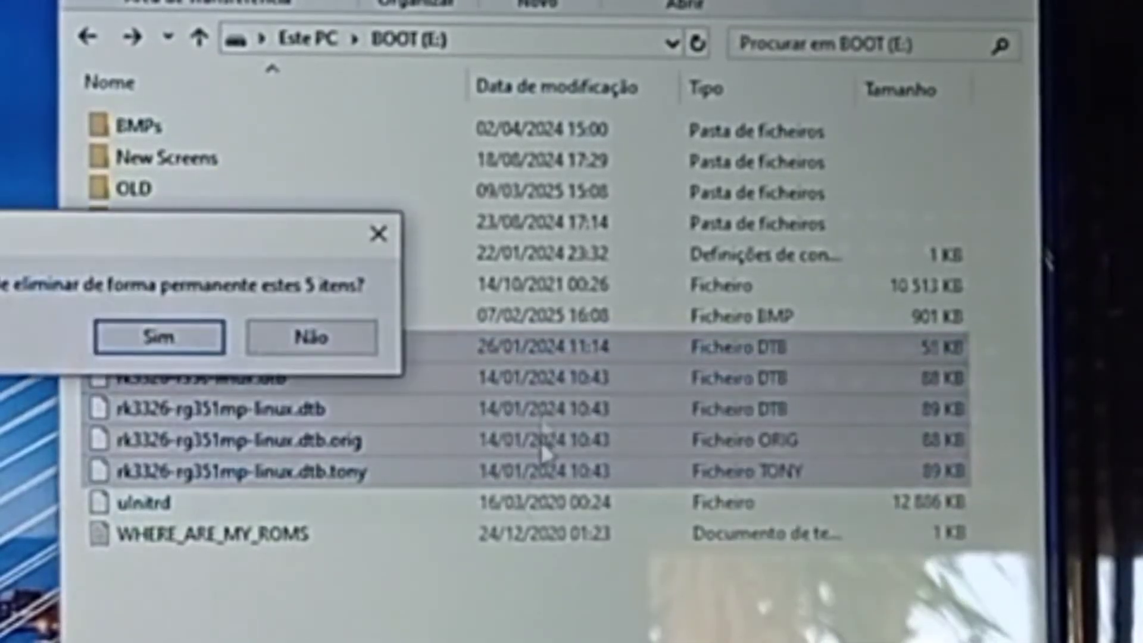
left_click(158, 337)
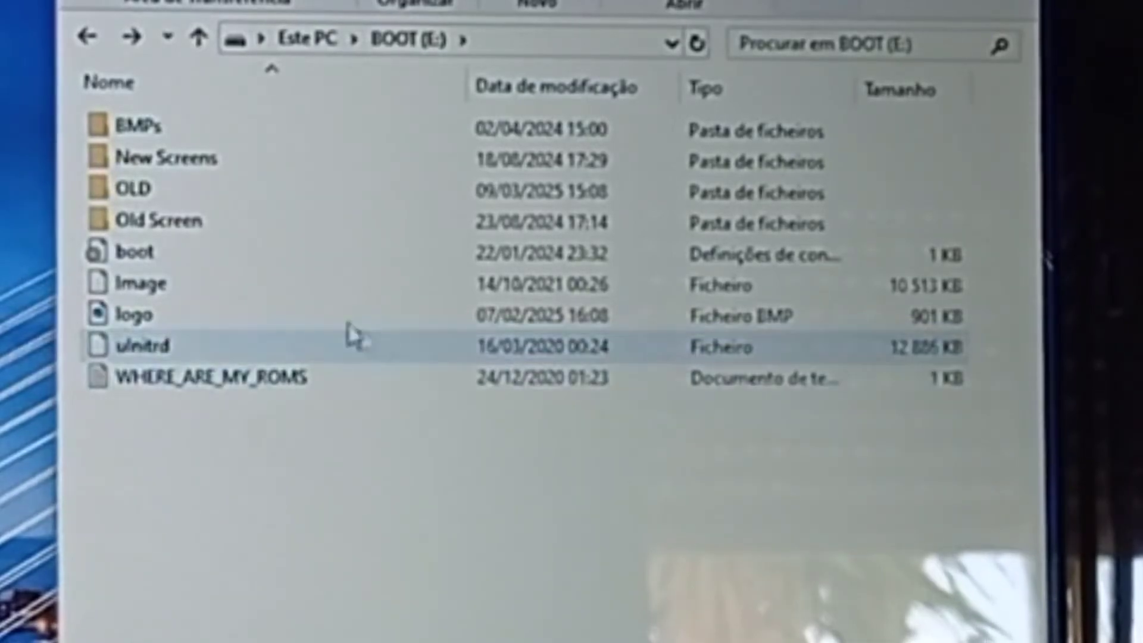
double_click(169, 220)
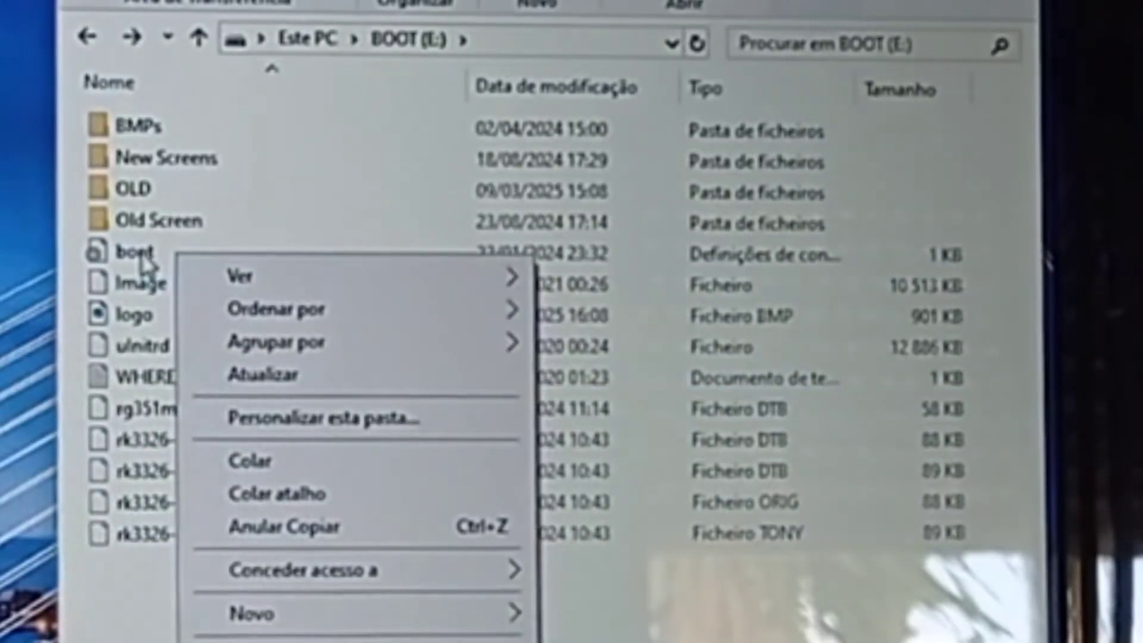
Swap BOOT (E:)'s original boot file for the copy from Old Screen.
right_click(131, 254)
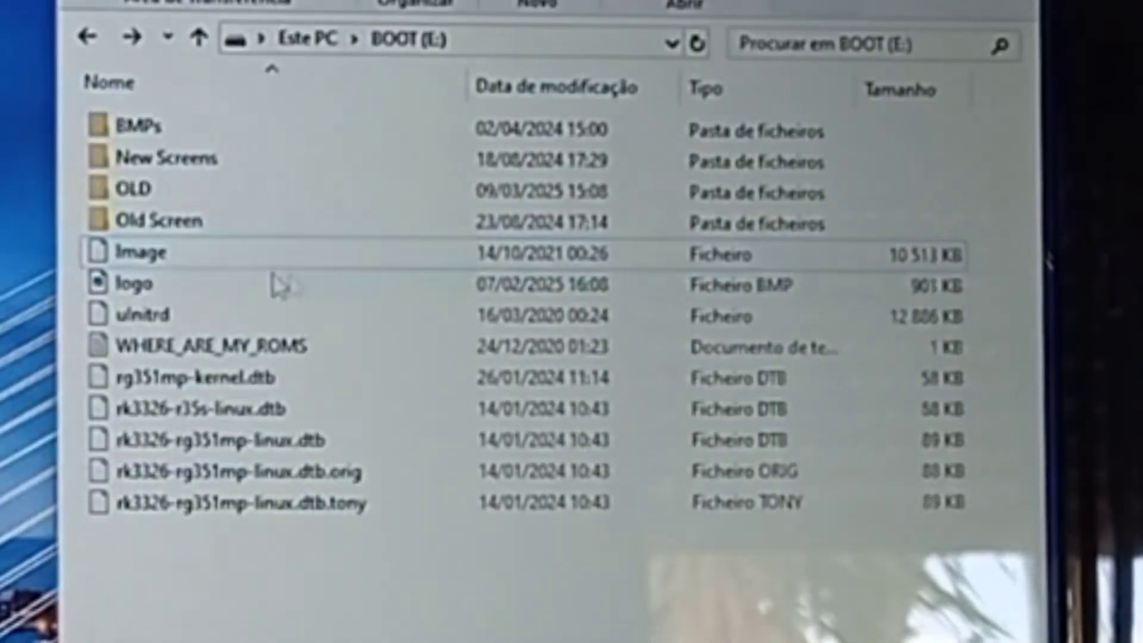
double_click(159, 220)
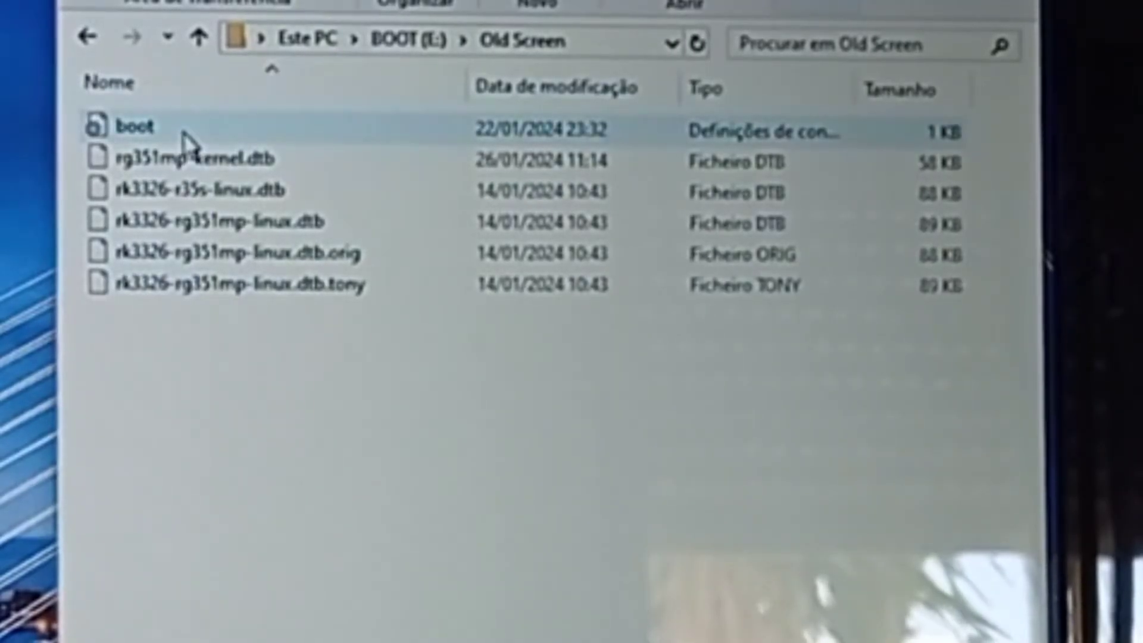
right_click(116, 131)
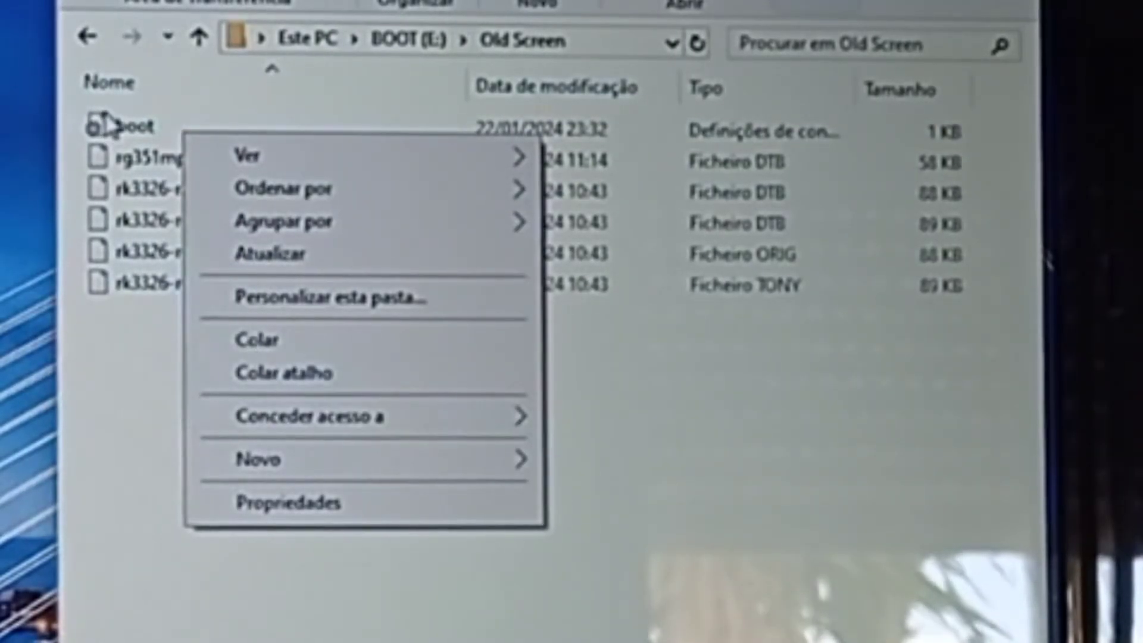
right_click(123, 127)
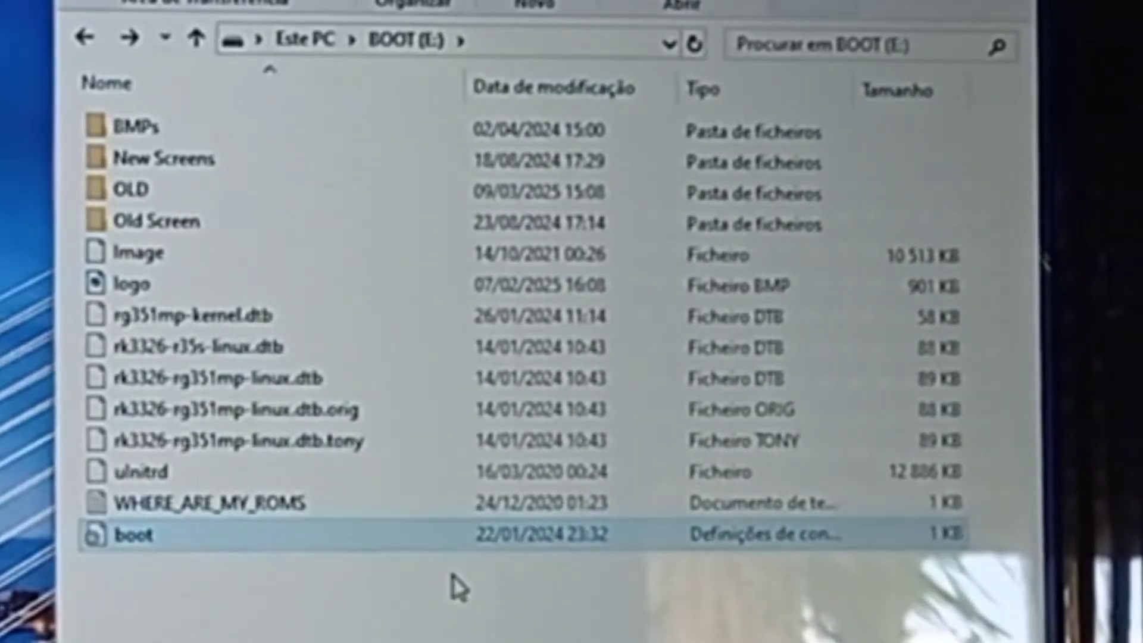
left_click(167, 222)
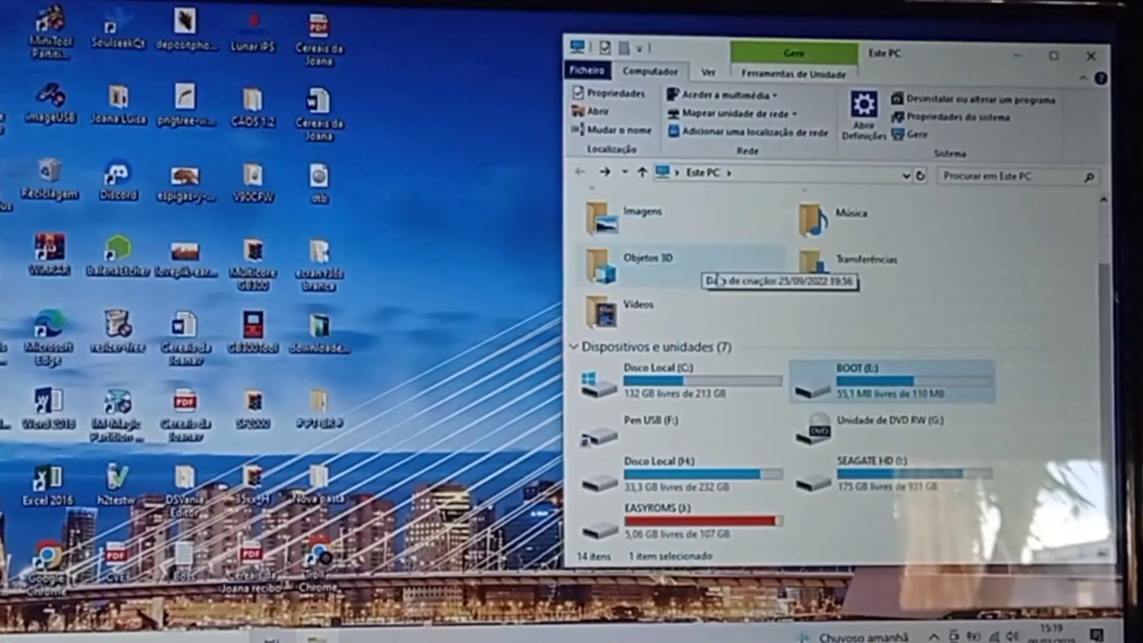
right_click(656, 510)
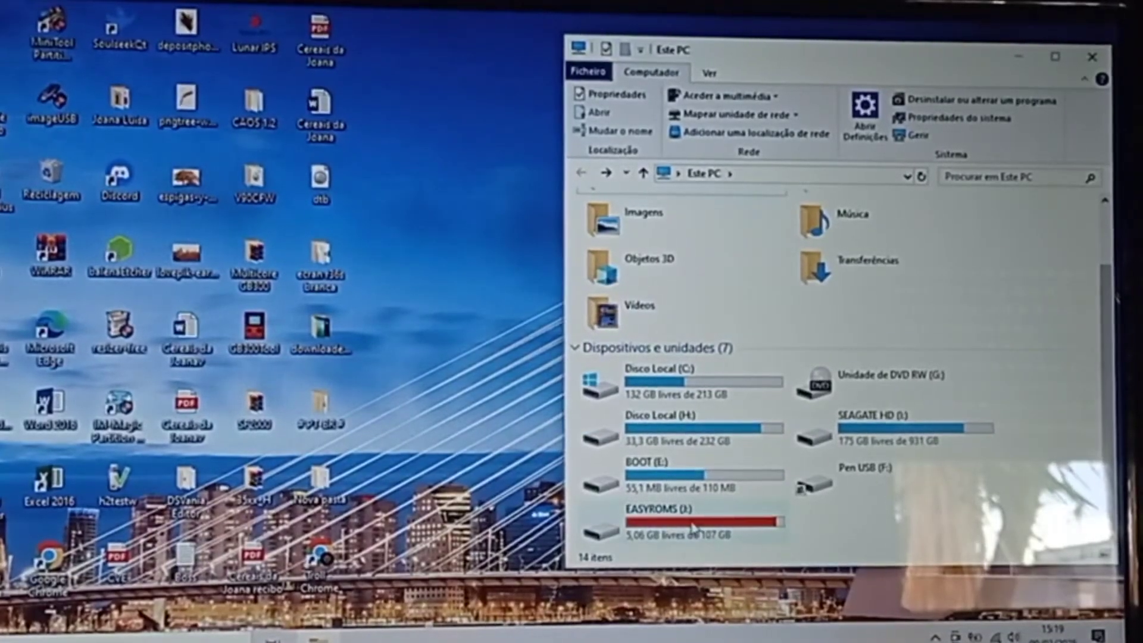
mouse_move(634, 484)
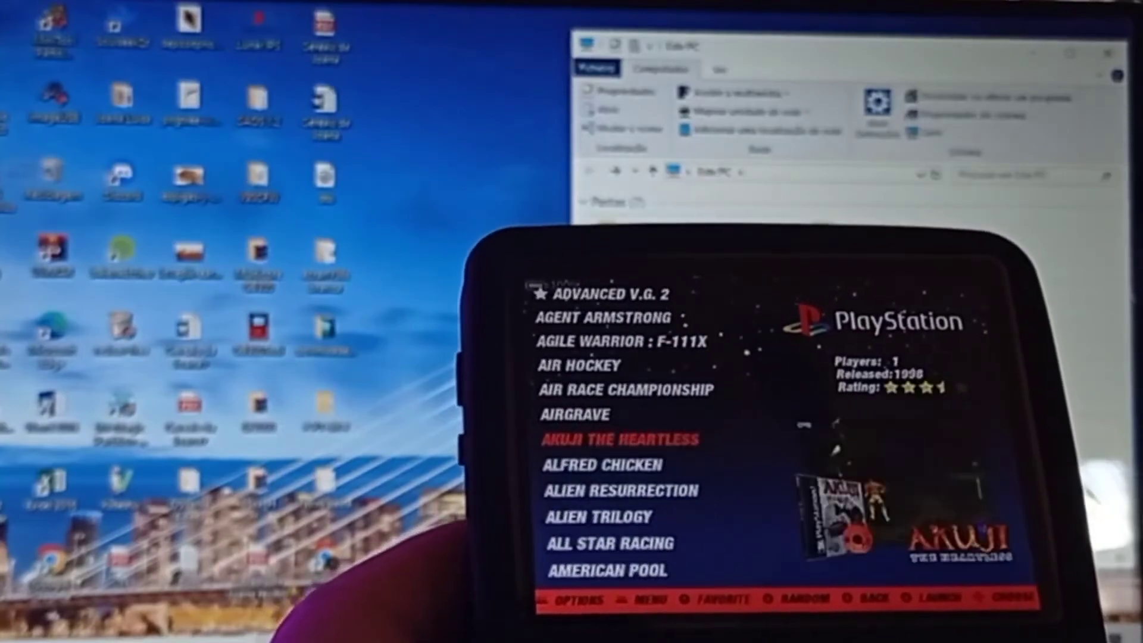
Scroll the PlayStation game list past Barbie: Explorer, then move up one game.
scroll("down", 3)
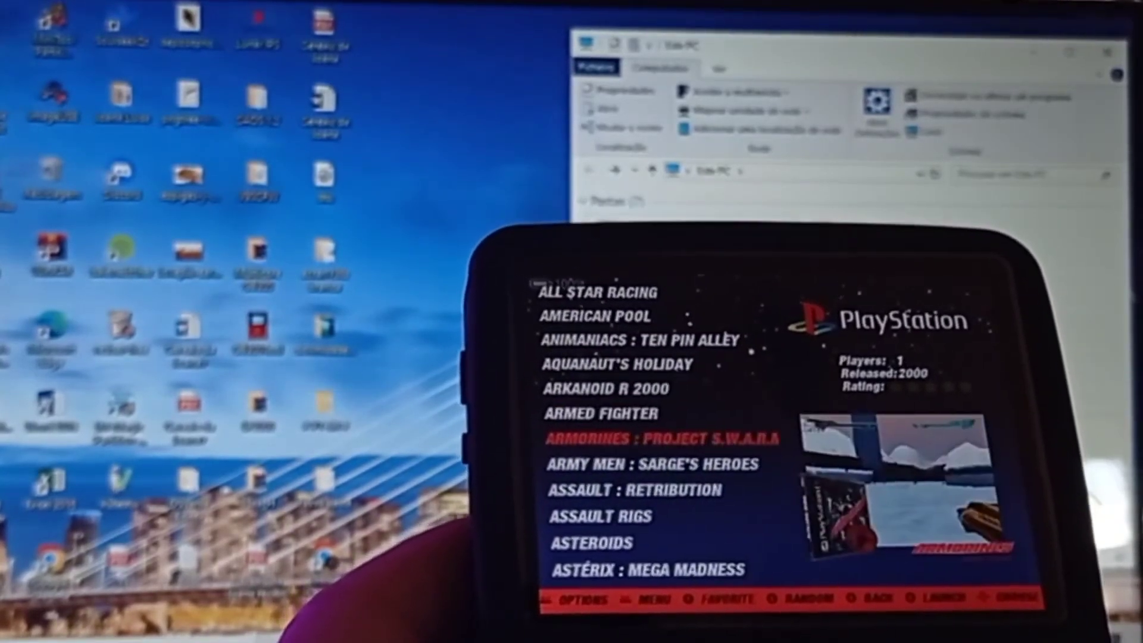
scroll("down", 3)
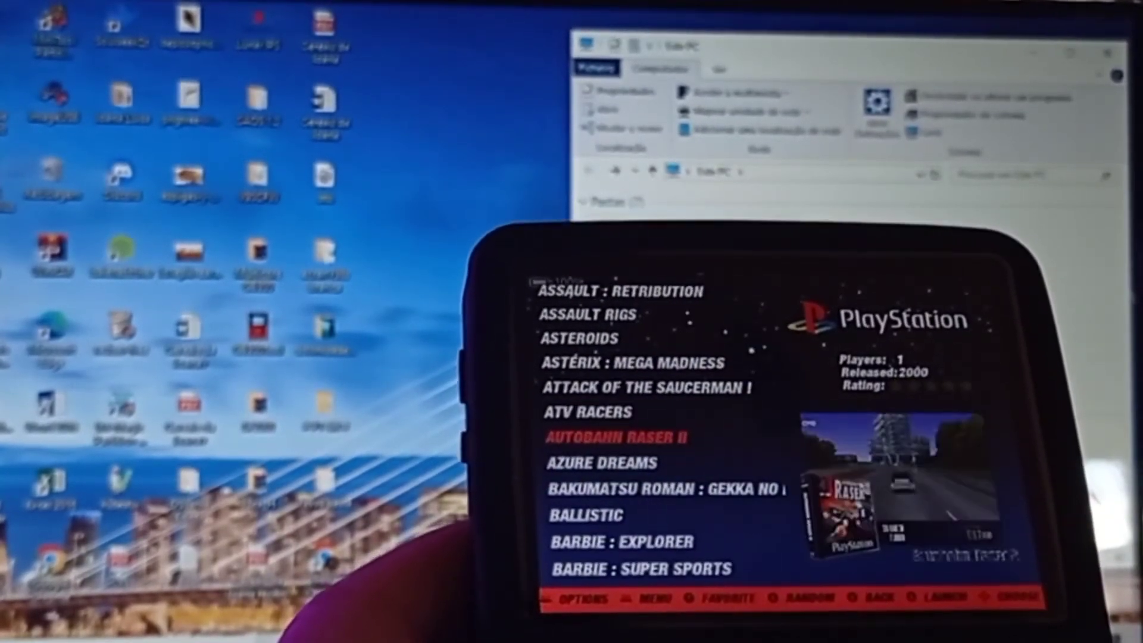
scroll("down", 3)
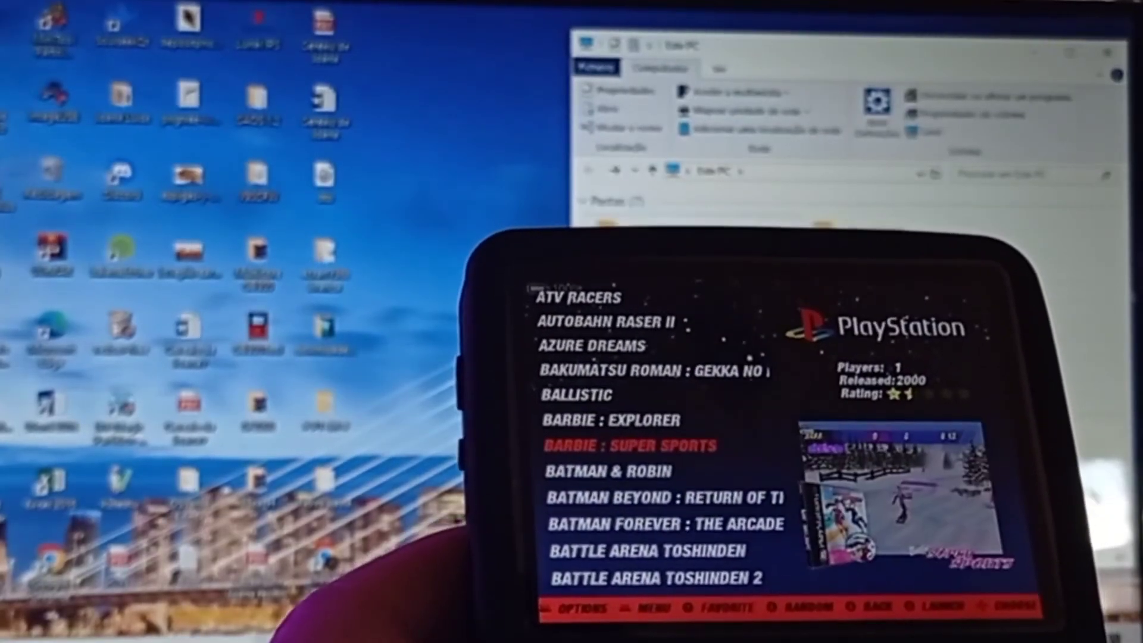
key("up")
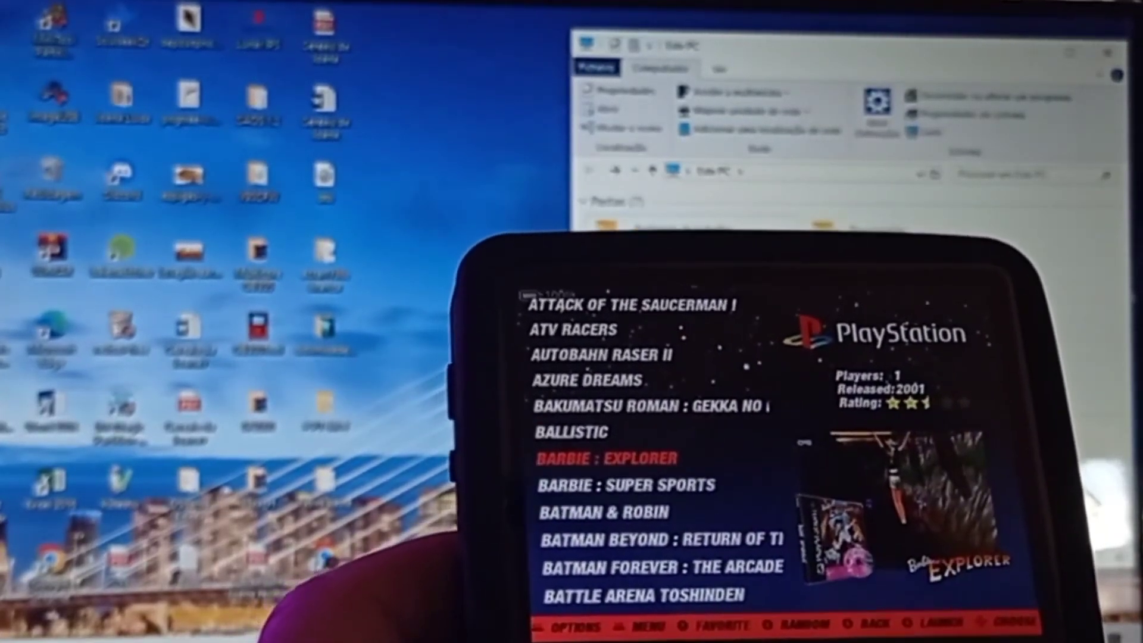